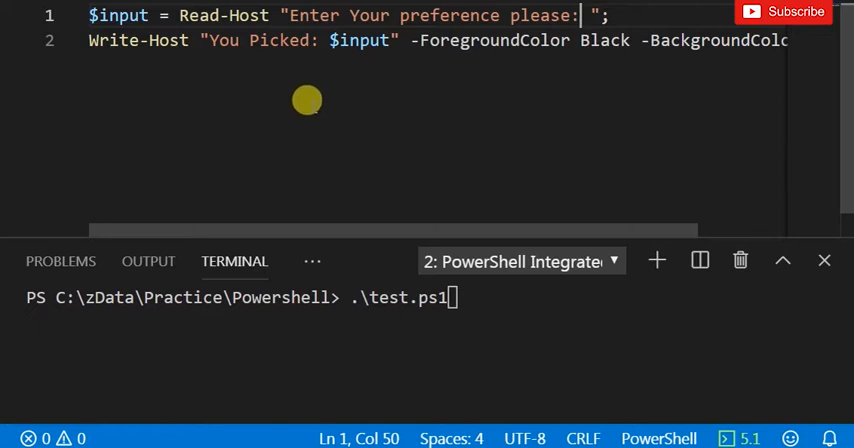
mouse_move(138, 40)
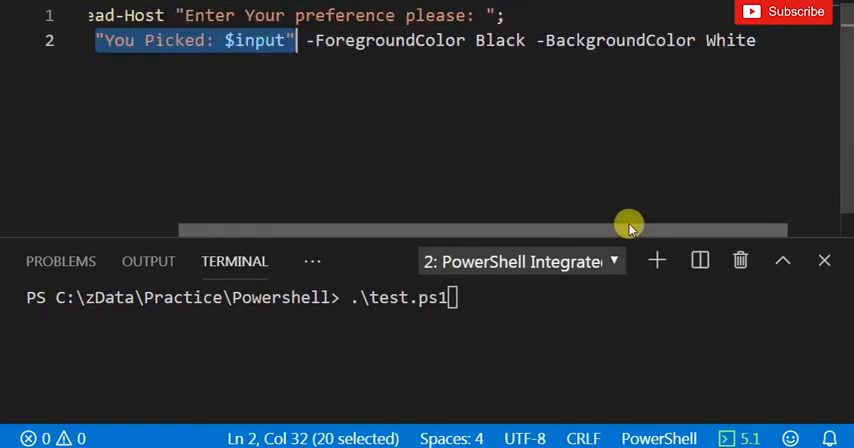
mouse_move(616, 40)
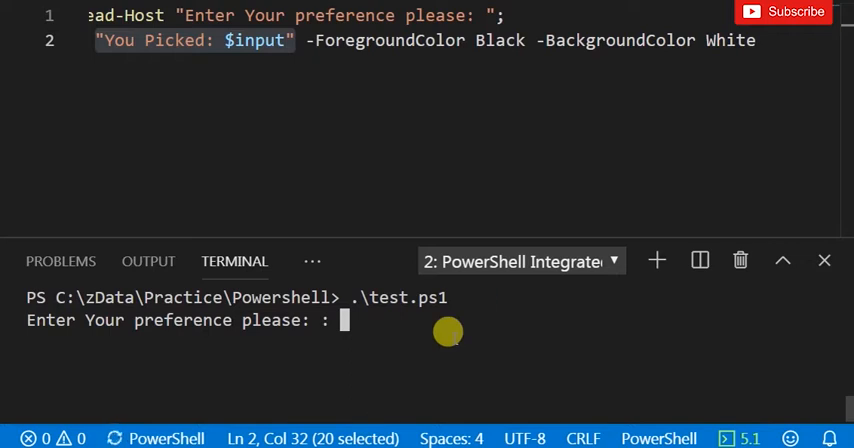
Answer the prompt with Cherries, switch the foreground colour from Black to Green, and answer again with 78
type("Cherries")
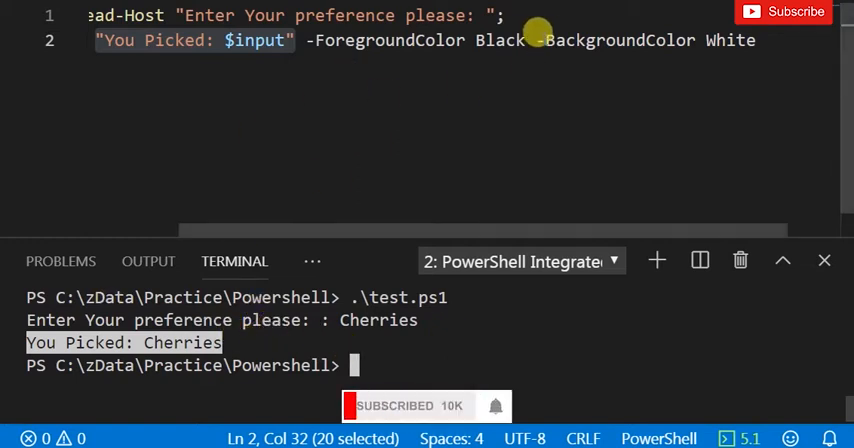
double_click(500, 40)
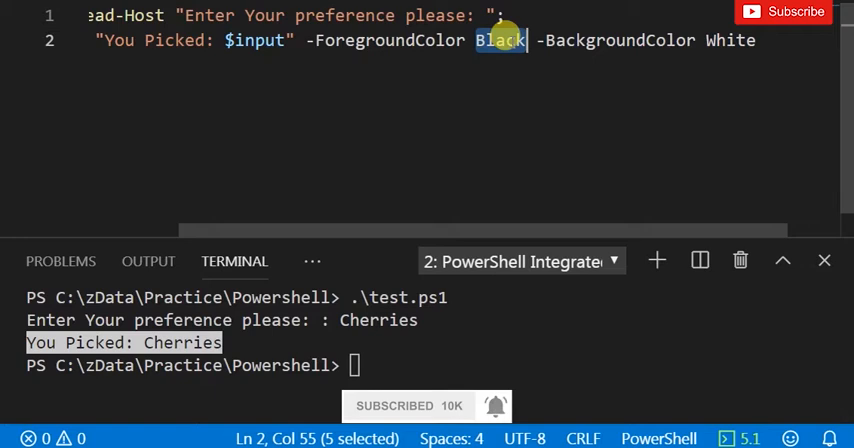
type("Green")
left_click(242, 366)
type(".\\test.ps1")
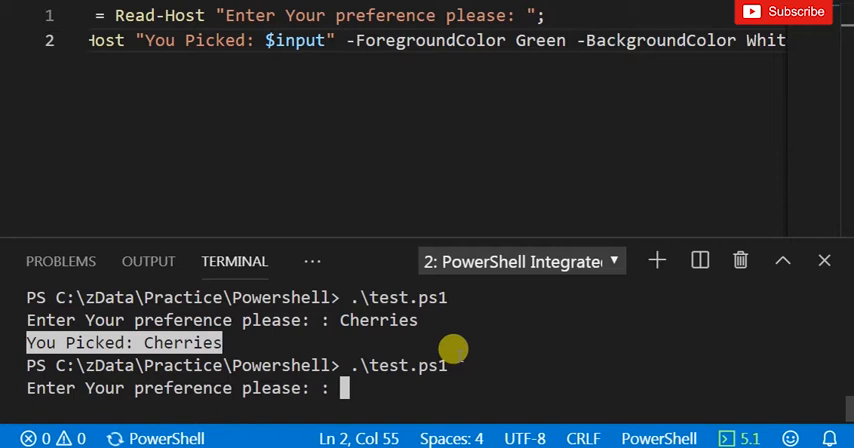
type("78")
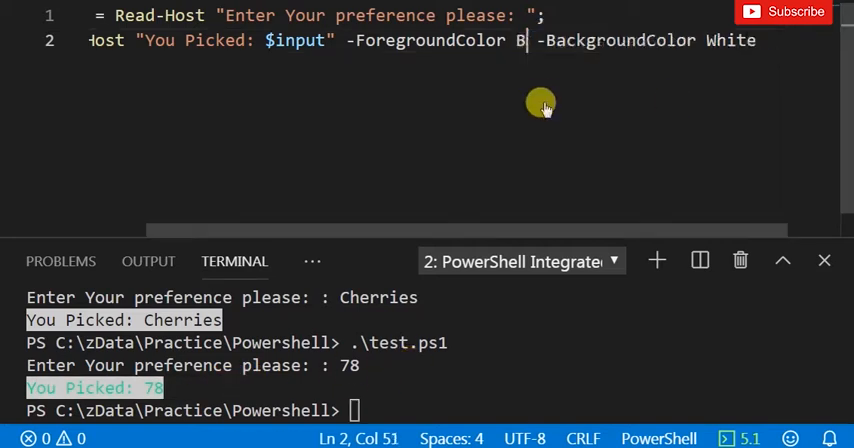
type("lack")
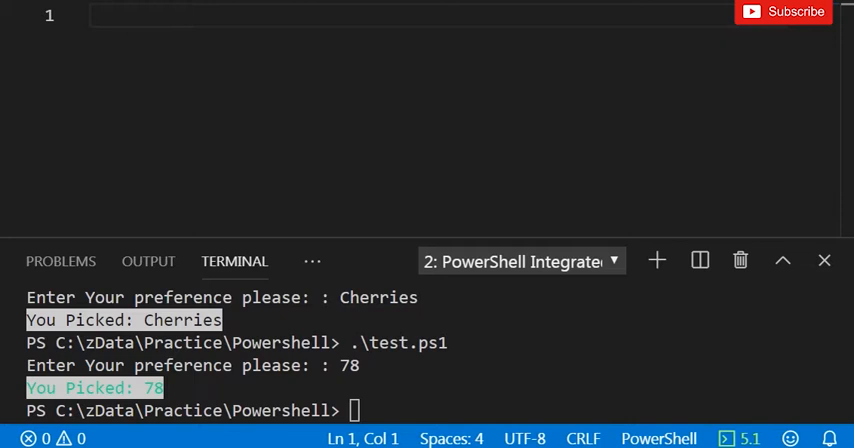
Write a Write-Warning line with the message "Check me out!!!"
type("Write-Warning \"Check me out!!!\"")
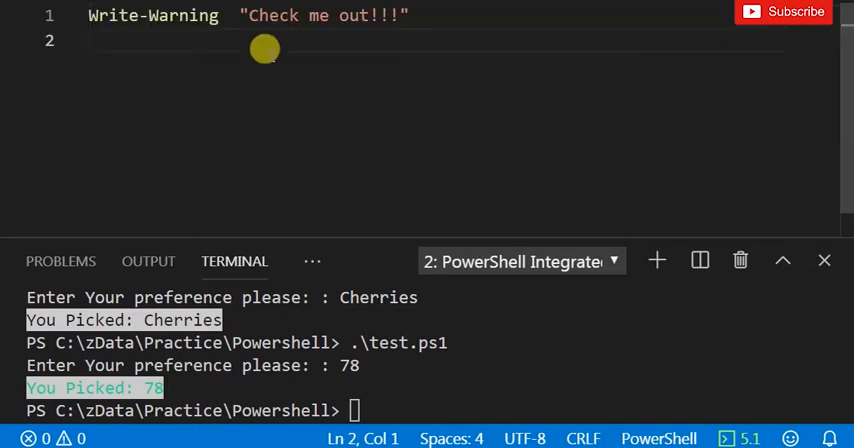
mouse_move(460, 364)
type("$num = 1,2,3,4,5")
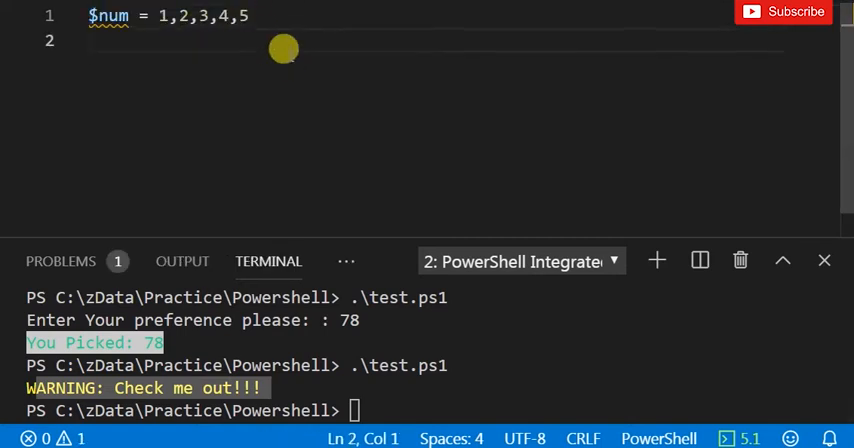
Print the $num list 1 to 5 plainly with Write-Host
type("Write-Host")
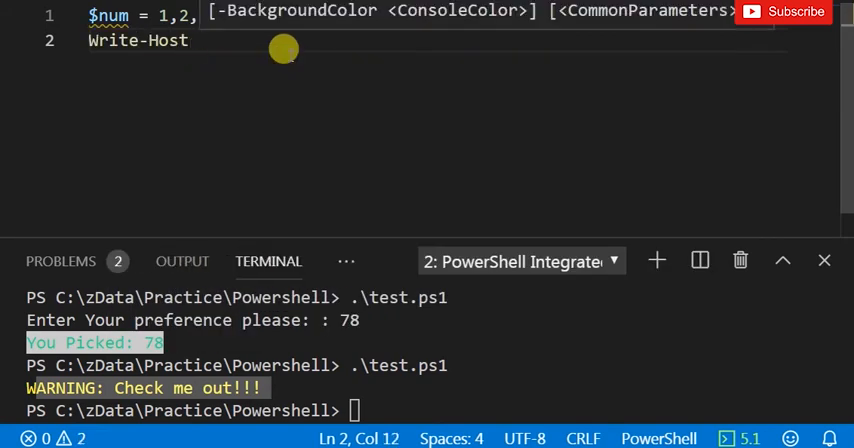
type("$num")
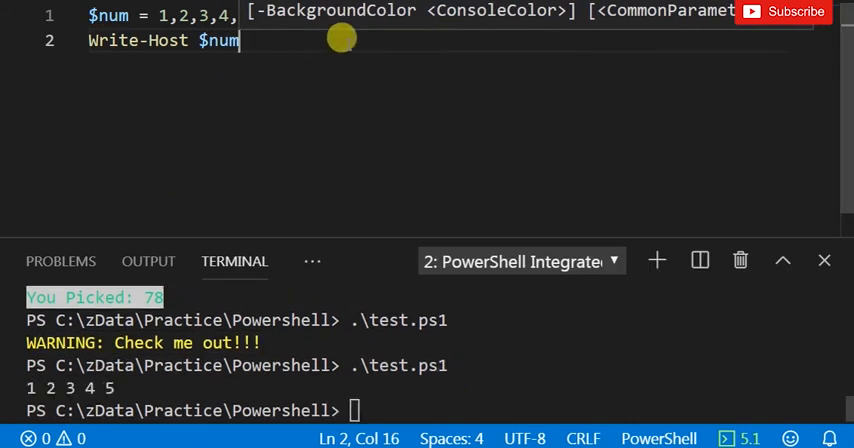
type("5")
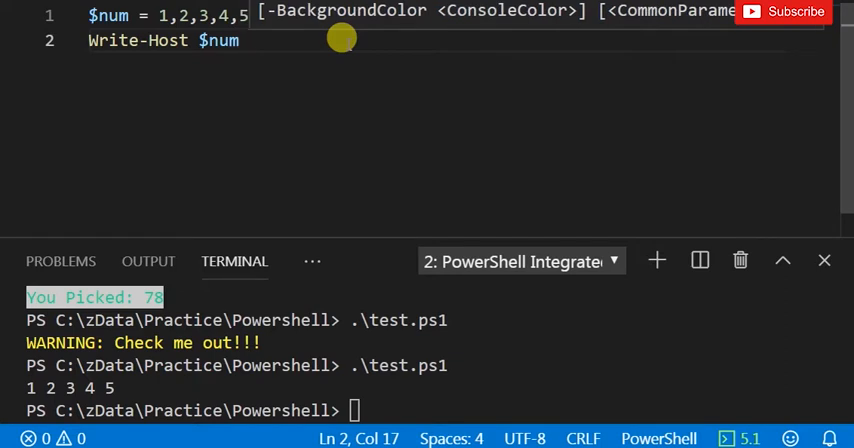
Join the numbers with a '->' separator, run .\test.ps1, then widen the separator to ' -> '
type("-separator")
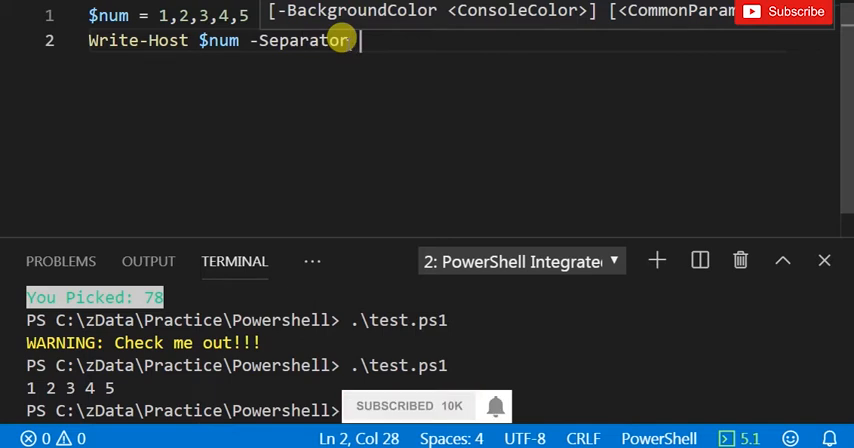
type("->'")
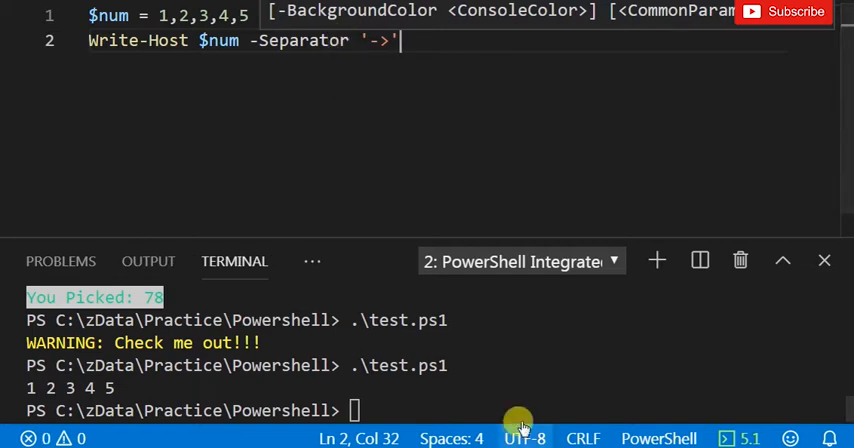
type(".\\test.ps1")
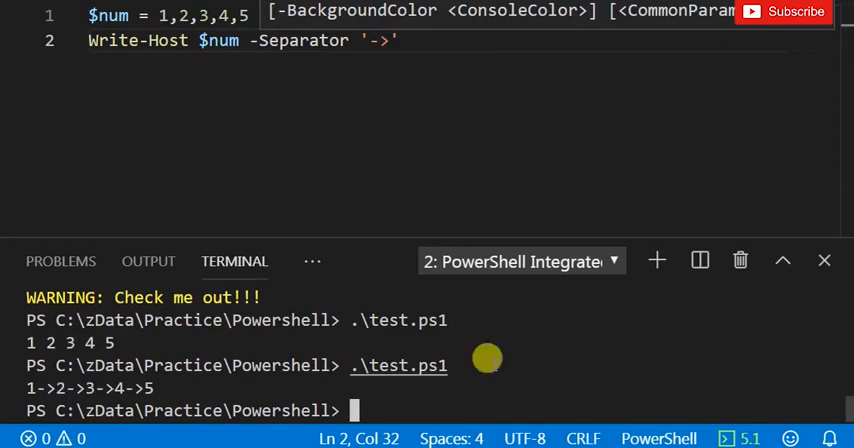
mouse_move(424, 52)
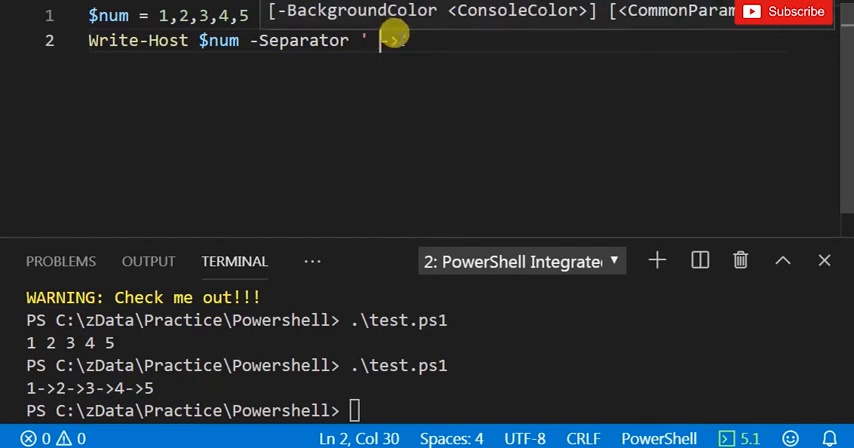
type("->")
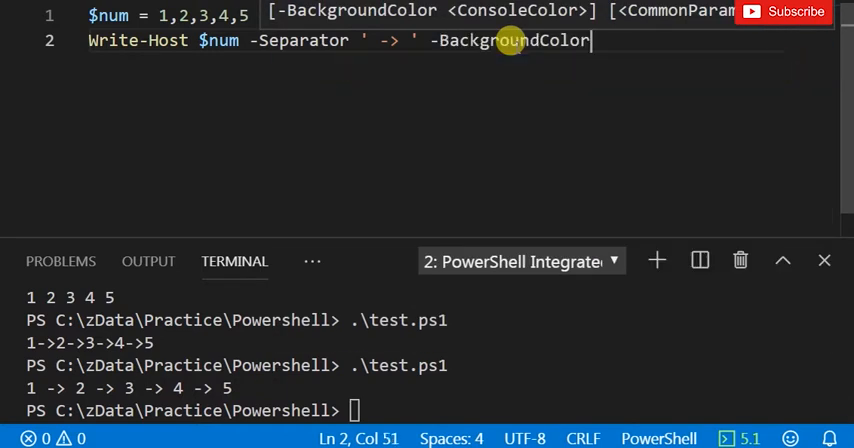
Give the arrow-joined numbers a Yellow background and a foreground colour, trying Red then Blue
type("Yellow")
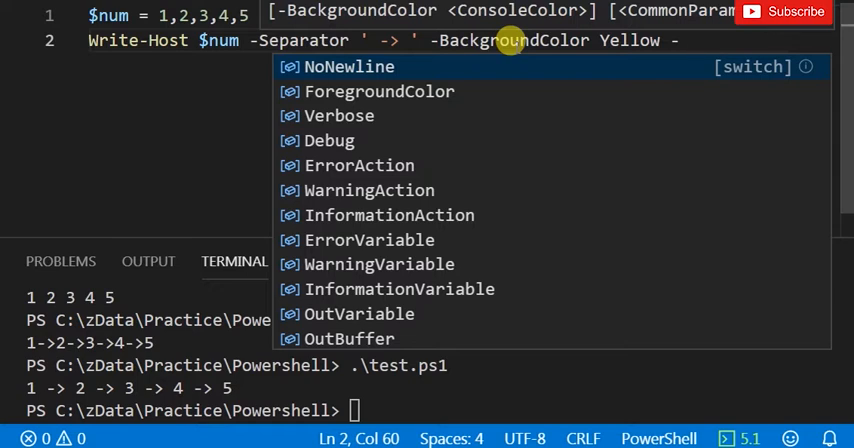
type("-foregroundColor")
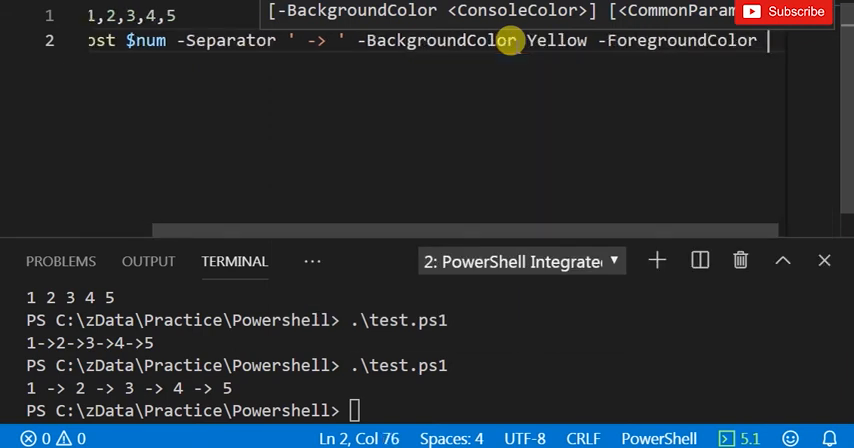
type("Red")
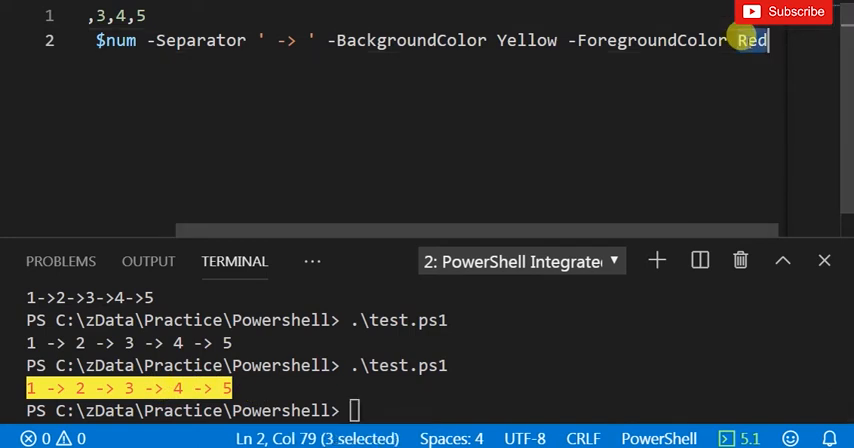
type("Blue")
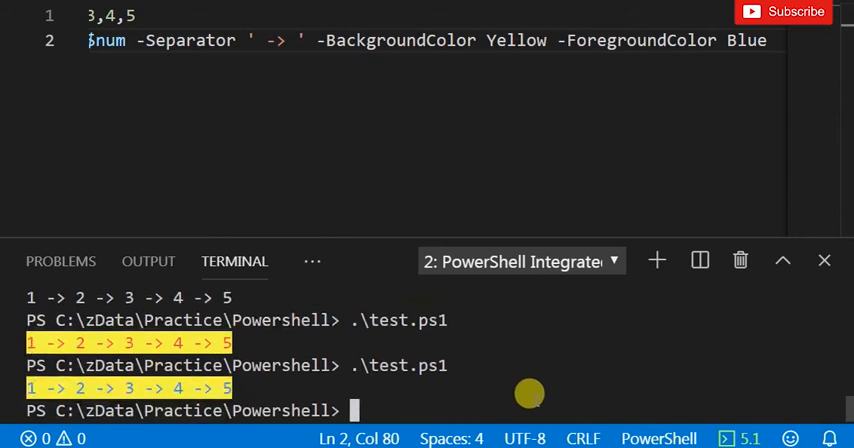
Swap the background colour to Pink, run the script, and see Pink rejected with an error
double_click(516, 40)
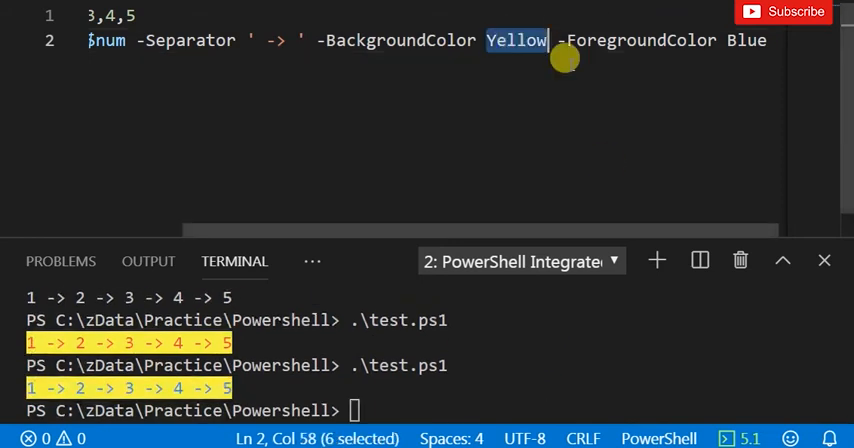
type("Pink")
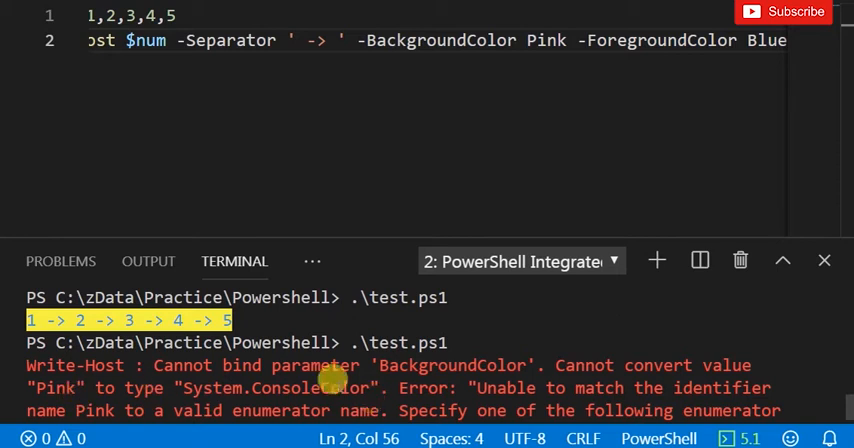
double_click(276, 388)
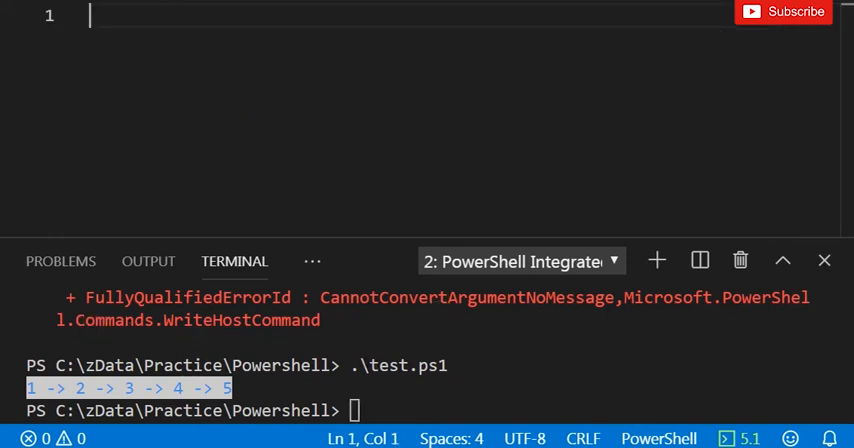
List the folder with dir, open .\test.txt via Invoke-Item, then close the Notepad window
type("di")
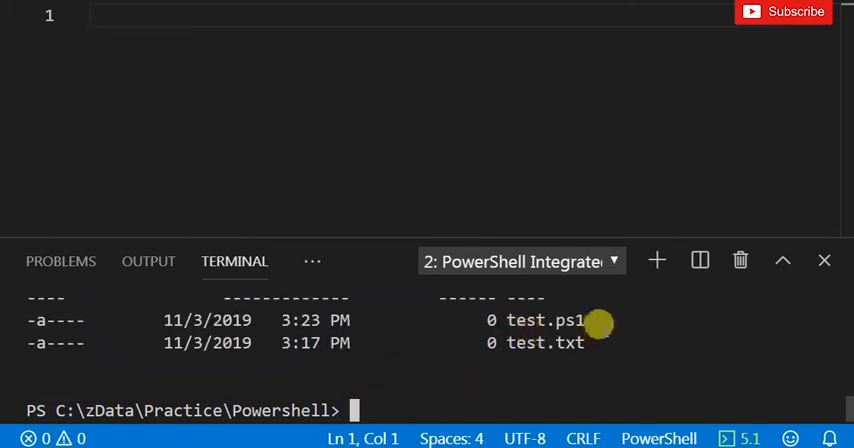
mouse_move(584, 312)
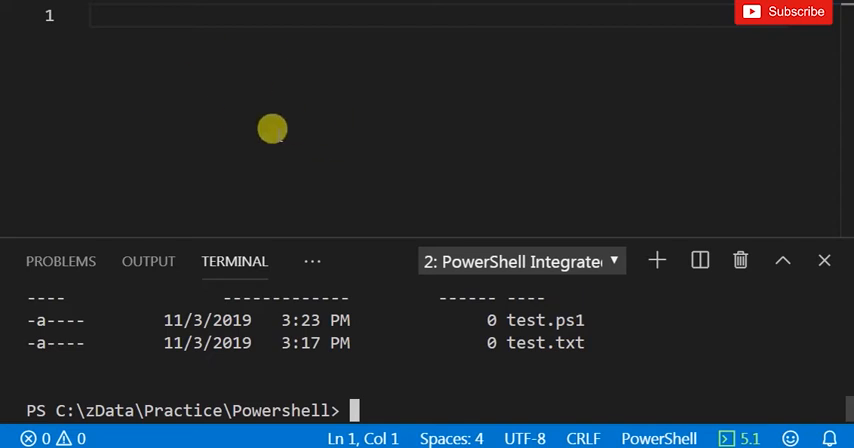
mouse_move(316, 136)
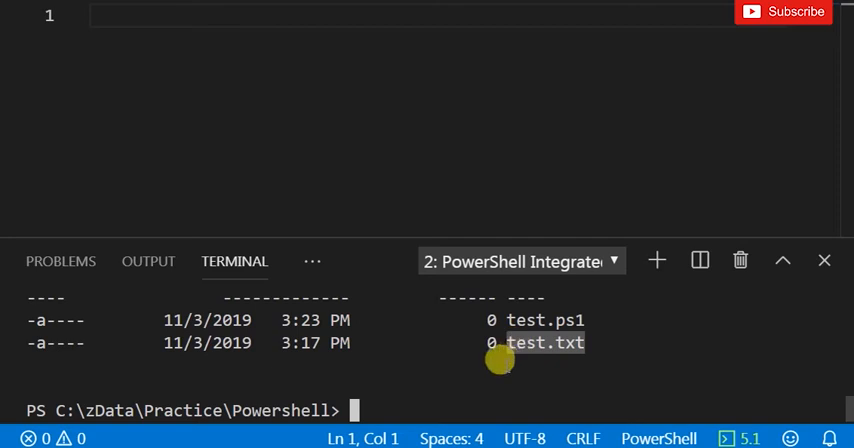
type("Invoke-")
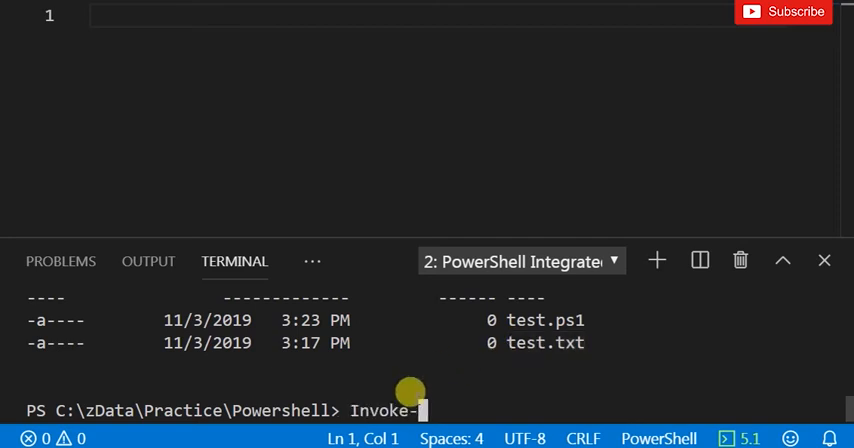
type("item")
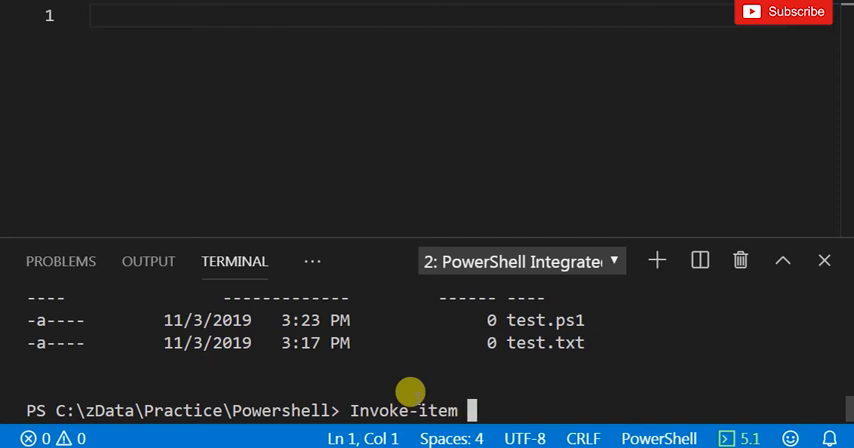
type(".\\test.txt")
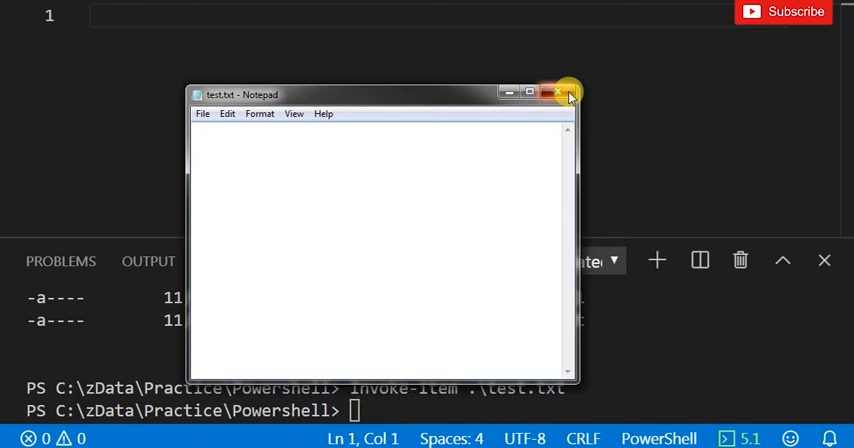
left_click(568, 92)
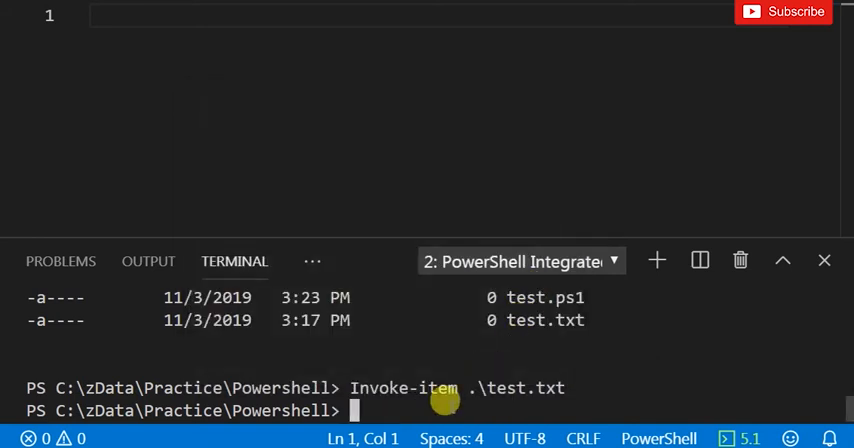
Store 'get-childitem' in $command and echo $command so only the text prints
type("g")
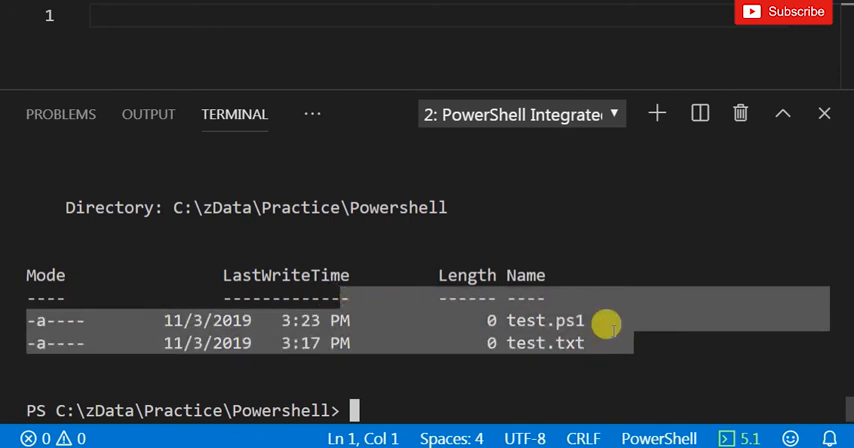
mouse_move(128, 66)
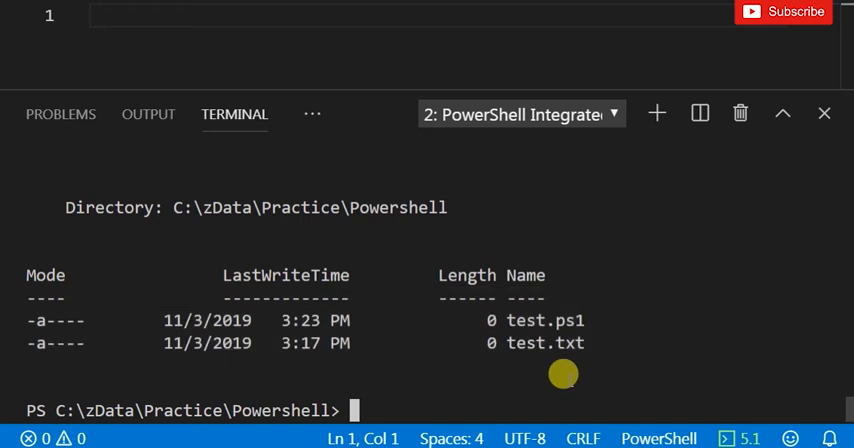
type("$")
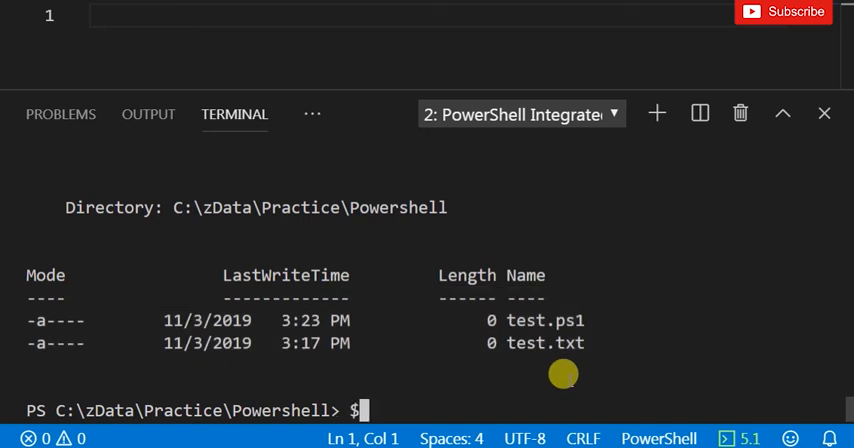
type("$command =")
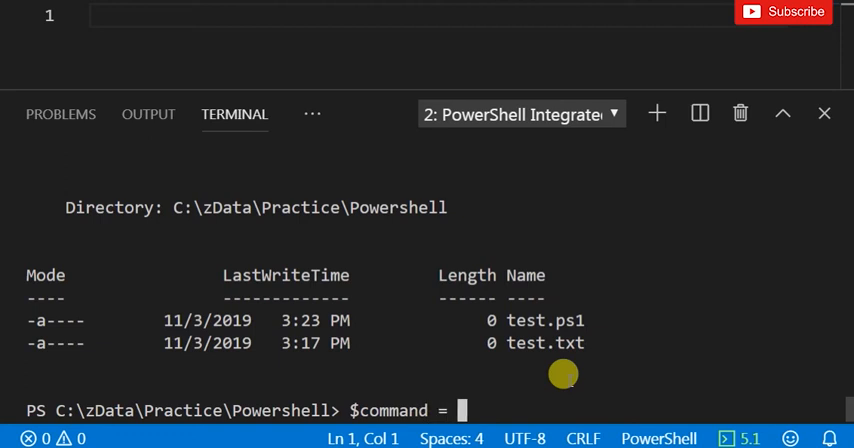
type("get-")
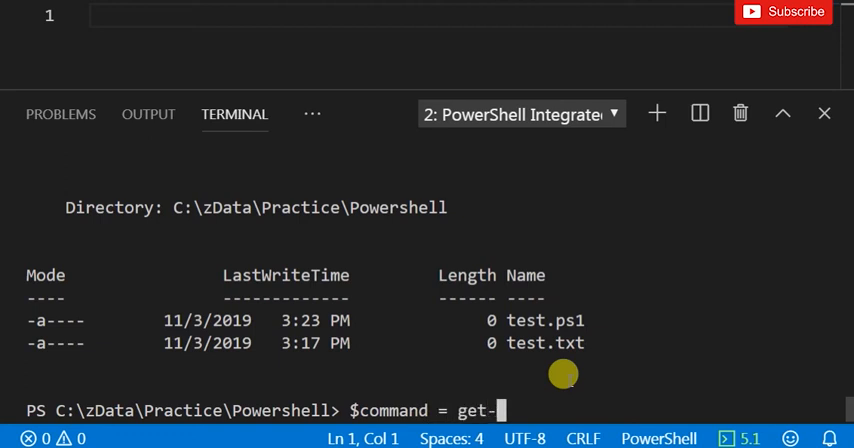
type("childitem")
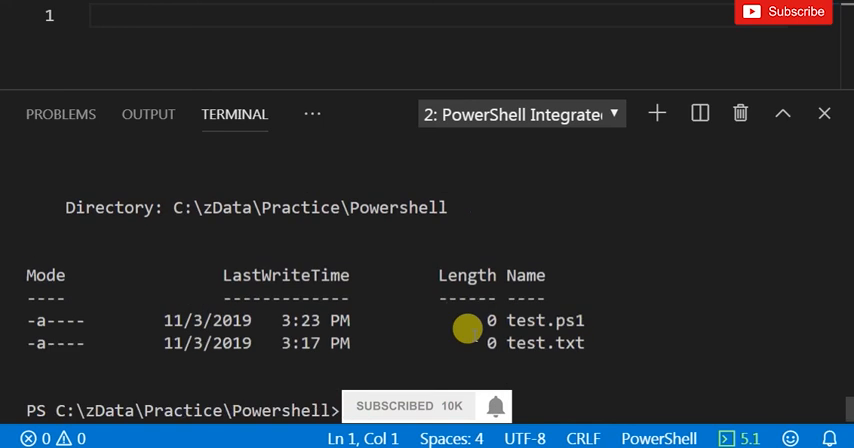
type("childitem'")
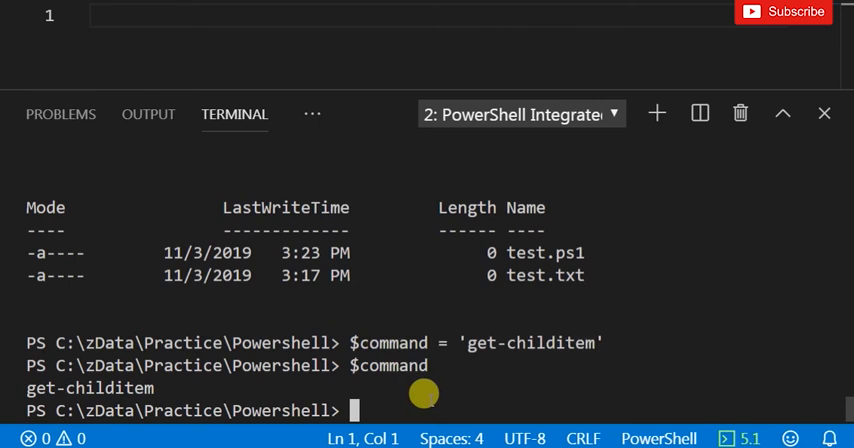
type("$command")
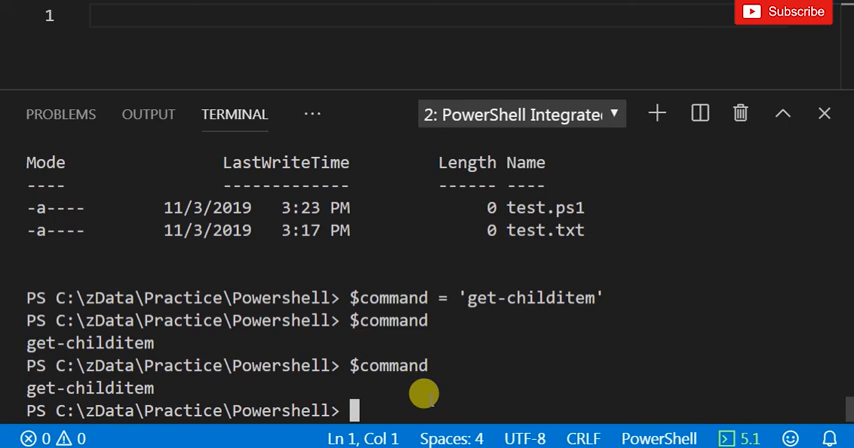
Run Invoke-Expression $command to get the folder listing, then start a Set-Service command
type("invoke-Expression")
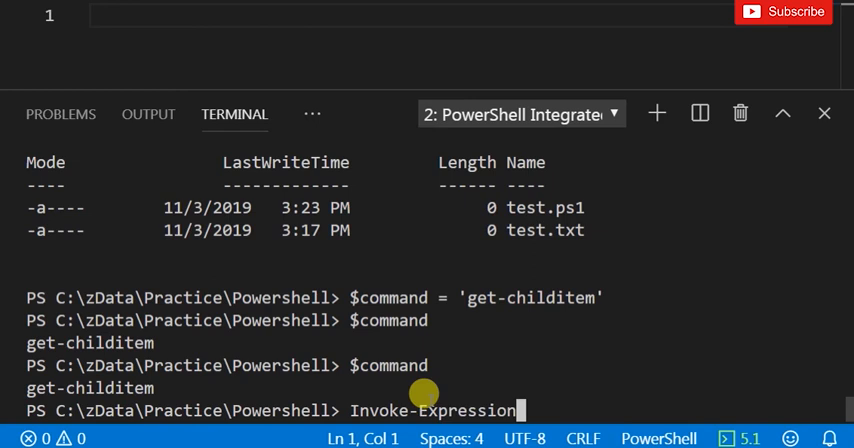
type("$")
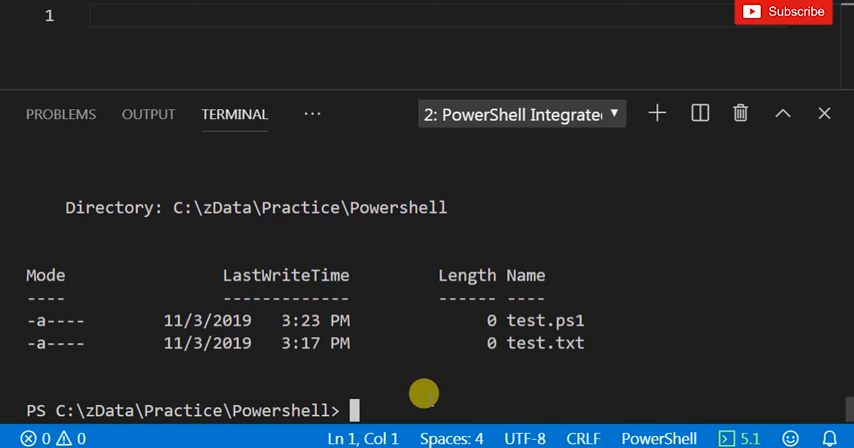
type("get-")
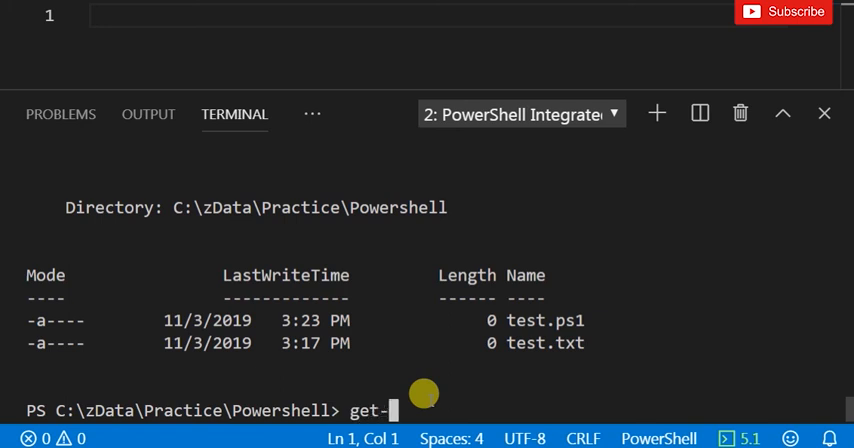
type("Service")
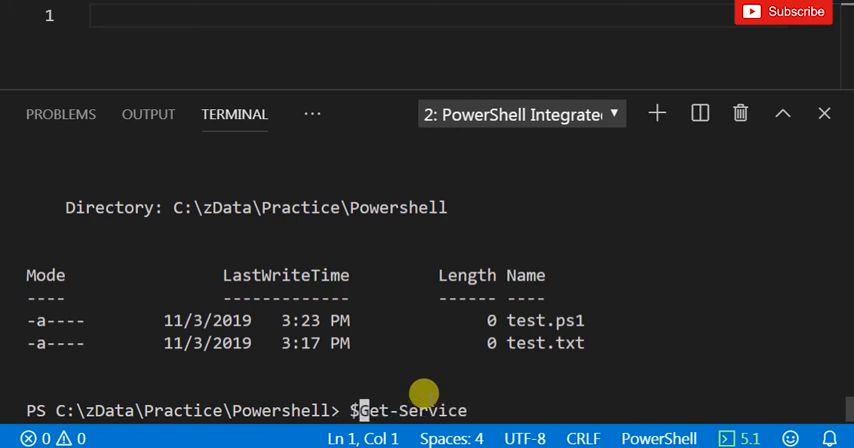